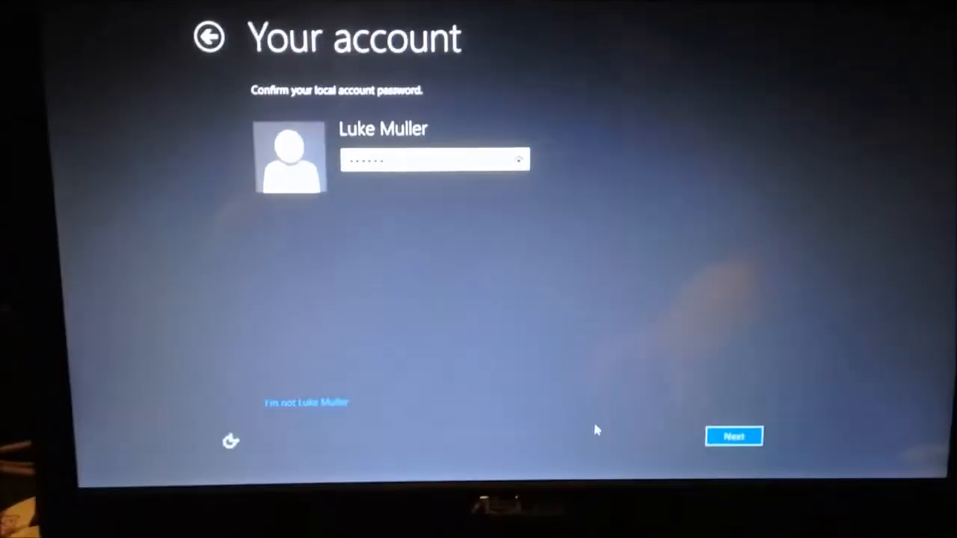
Submit the confirmed local account password to advance past Your account
{"action": "left_click", "coordinate": [733, 437]}
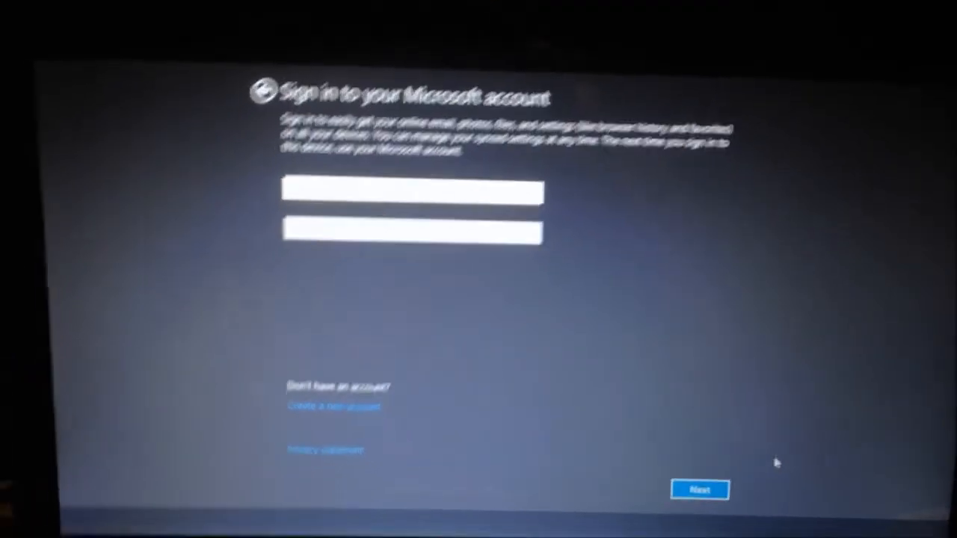
Try continuing the Microsoft account sign-in without entering an email address
{"action": "left_click", "coordinate": [700, 490]}
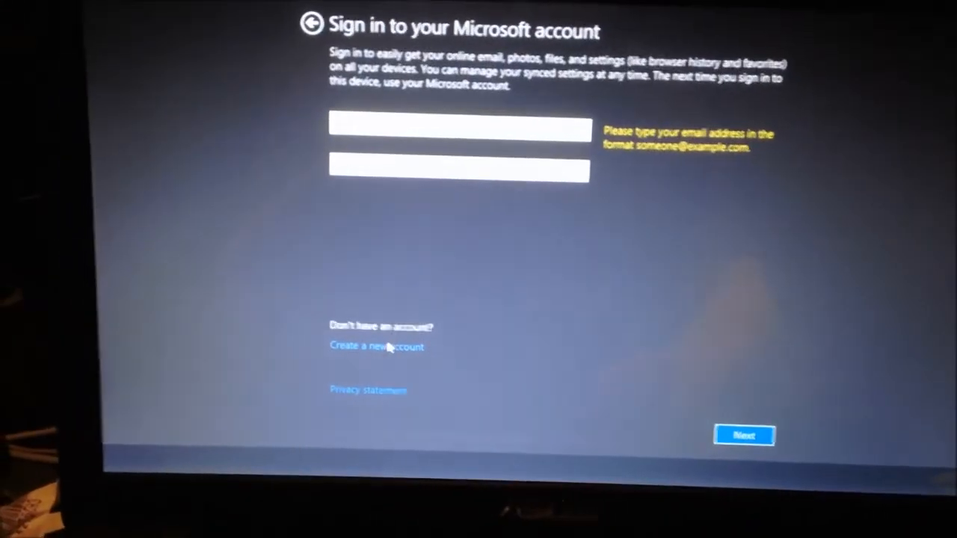
Choose Create a new account instead of signing in, starting the Please wait screen
{"action": "left_click", "coordinate": [745, 437]}
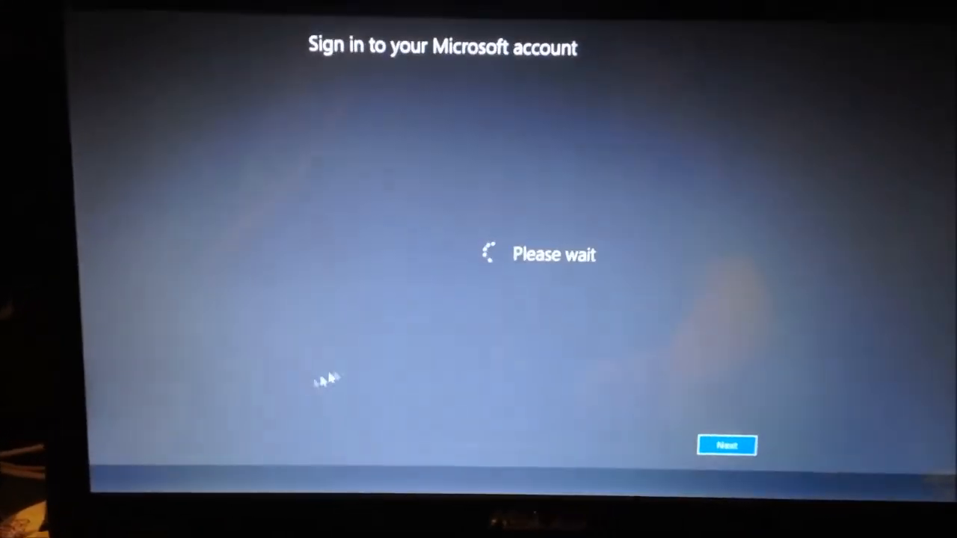